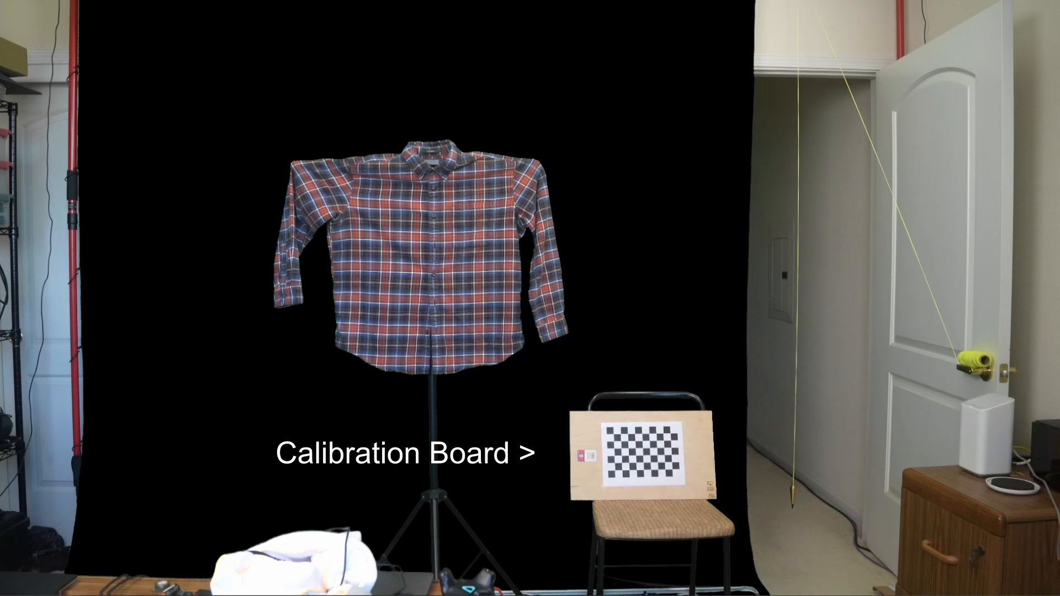
- Open the recorded calibration clip C0062.MP4 in VLC media player
left_click(103, 24)
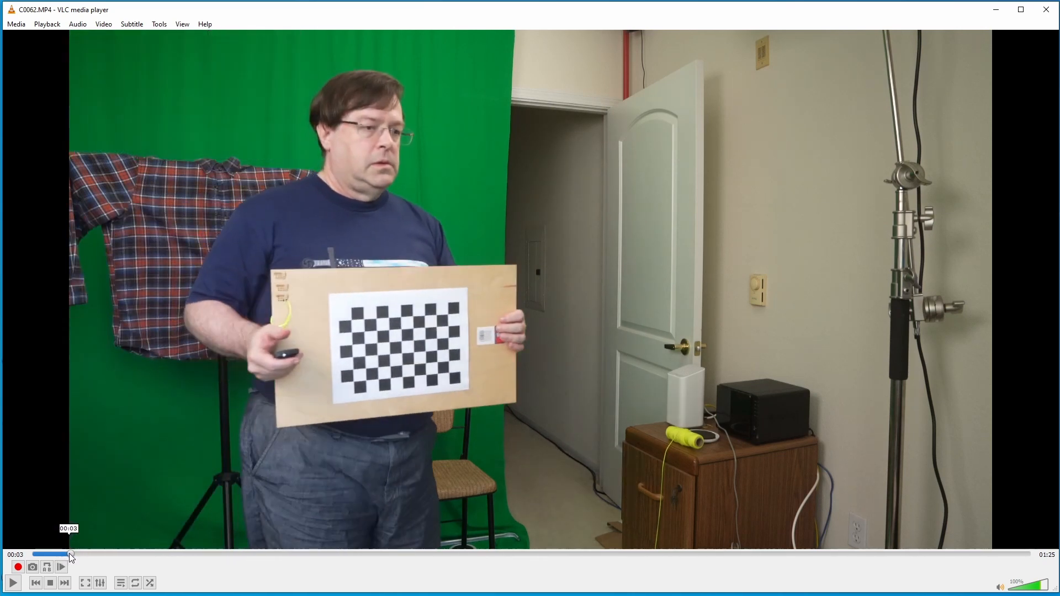
- Save VLC snapshots of the checkerboard board at two different frames of the clip
left_click(102, 24)
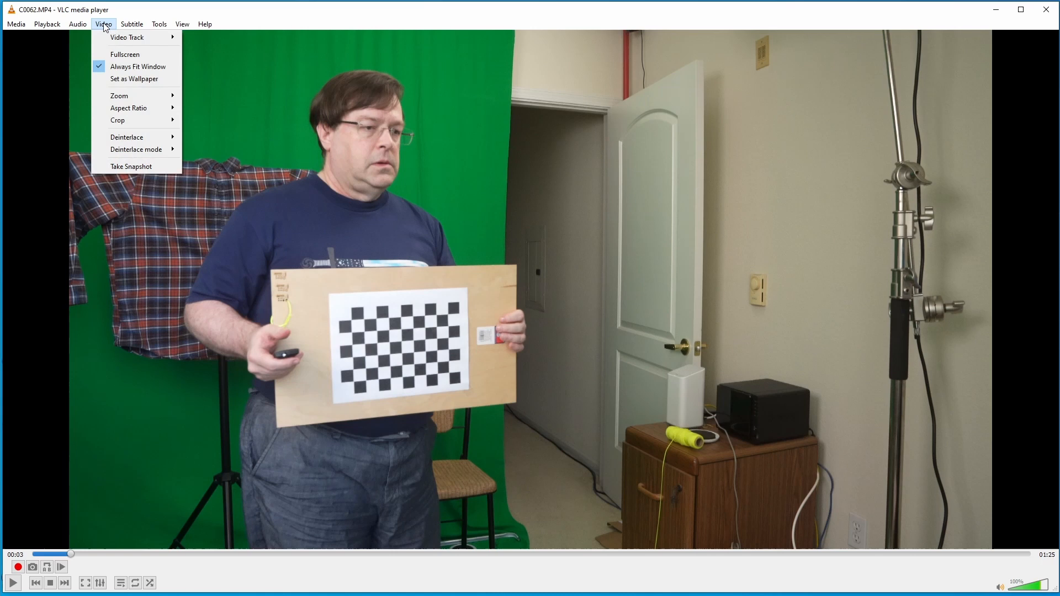
left_click(132, 166)
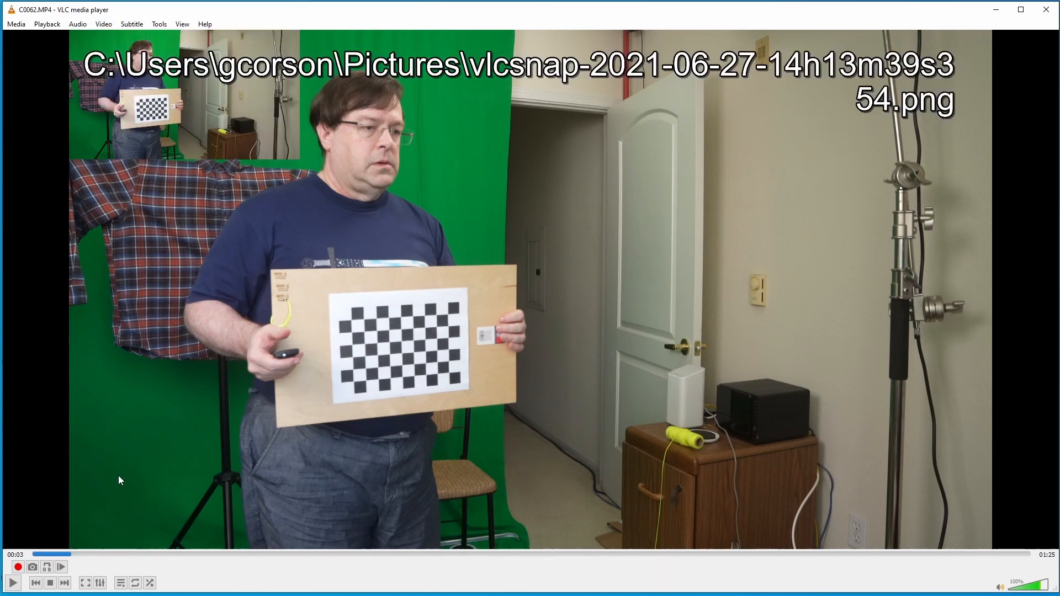
left_click(88, 555)
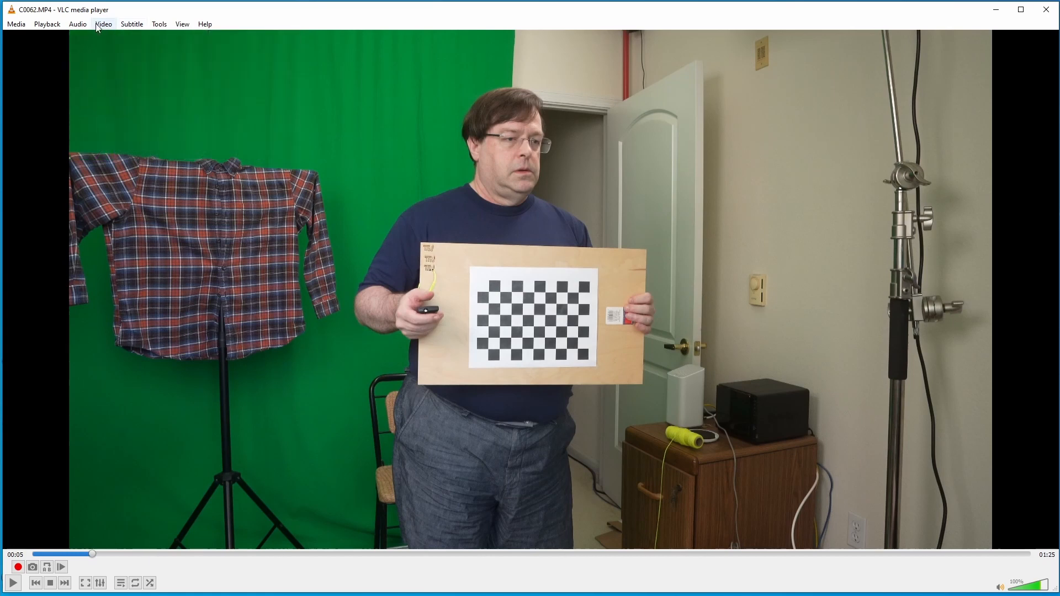
mouse_move(97, 554)
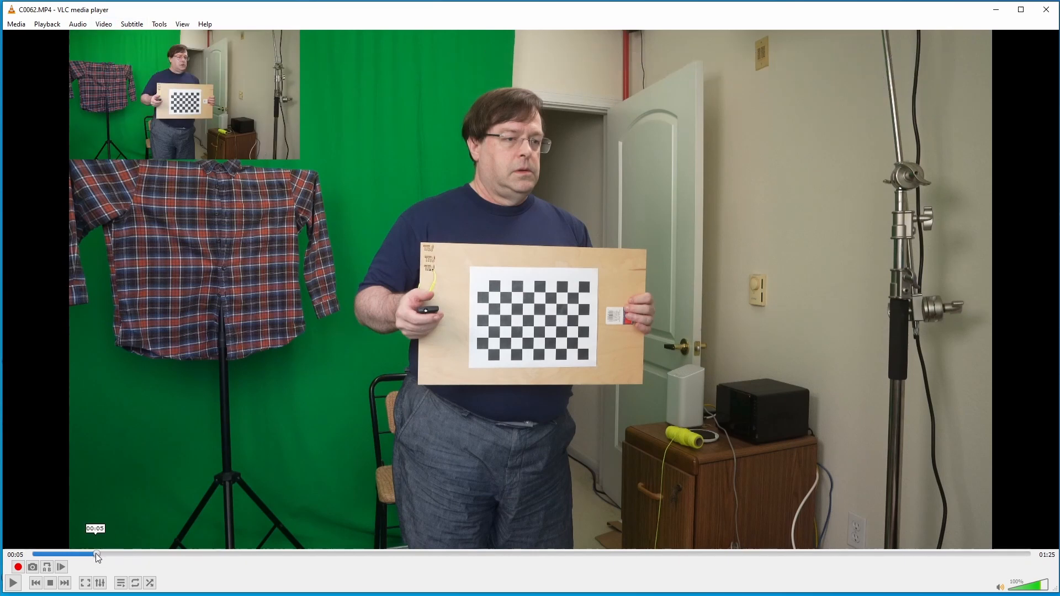
left_click_drag(94, 554, 129, 554)
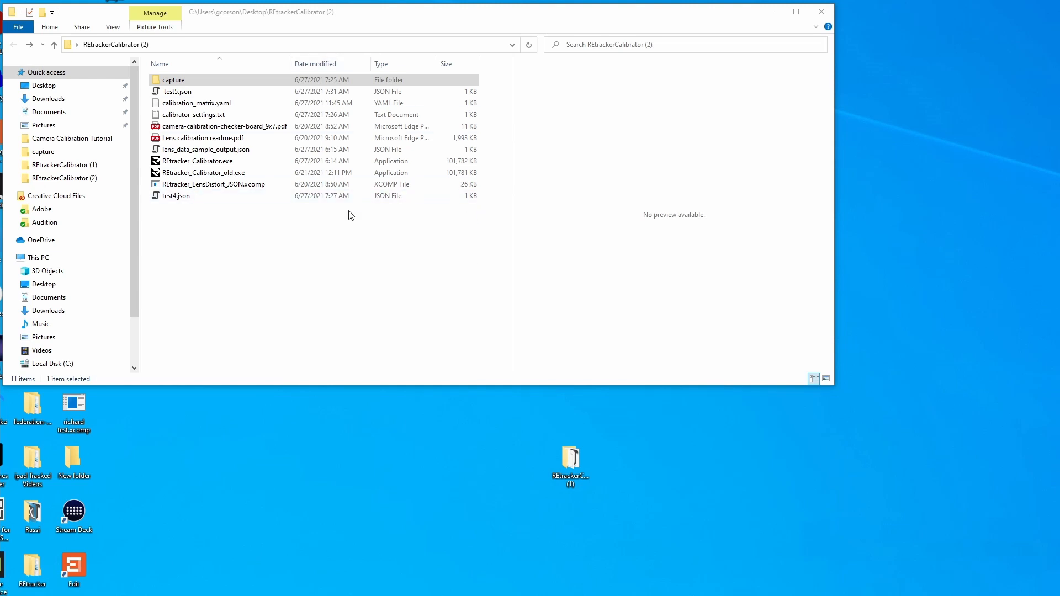
- Check calibrator_settings.txt (6x9 board, PNG captures), then launch REtracker_Calibrator
left_click(196, 102)
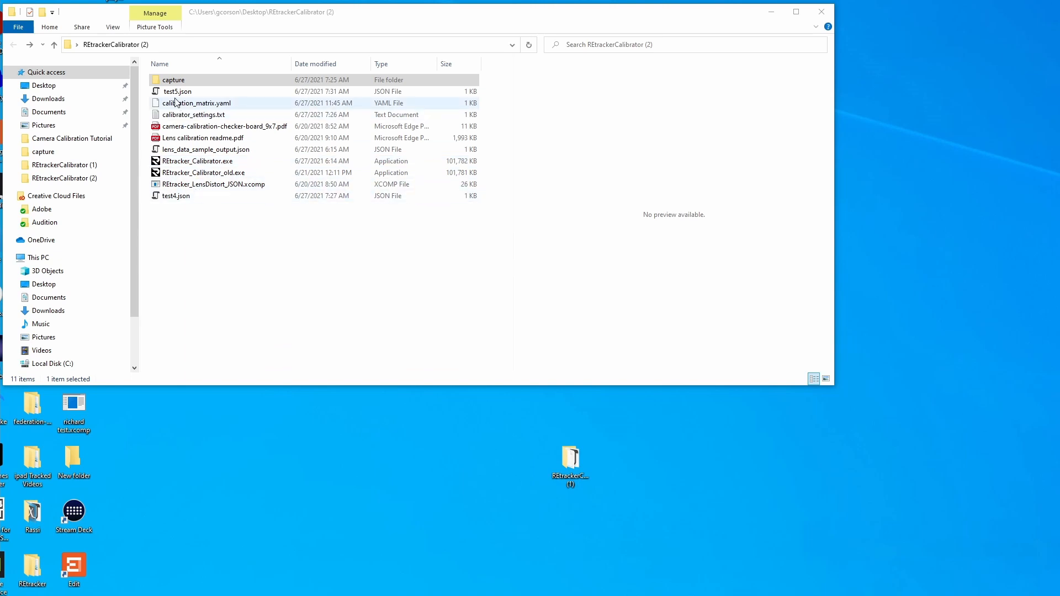
left_click(172, 80)
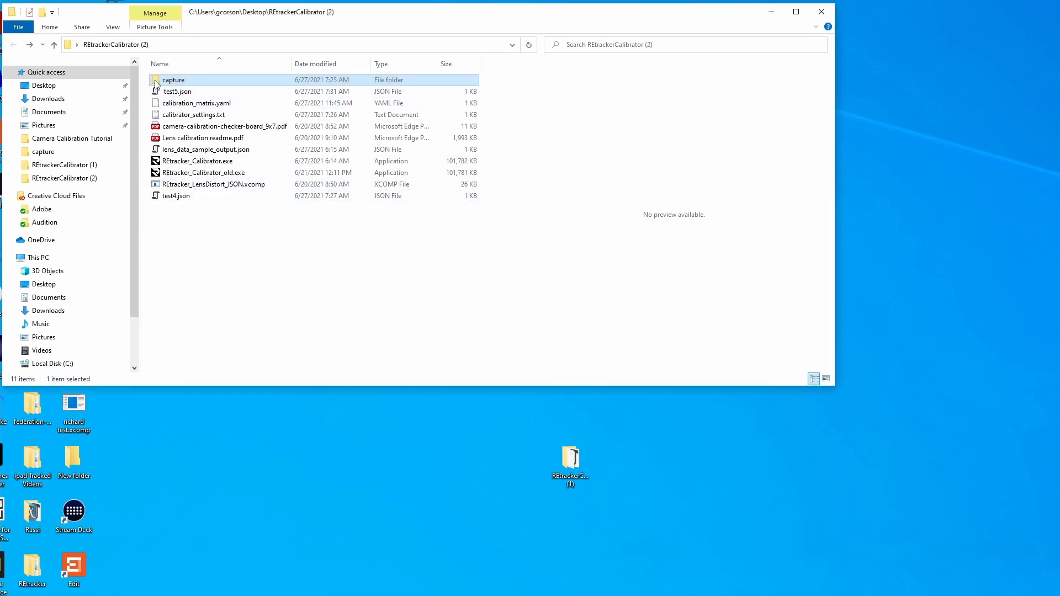
double_click(174, 79)
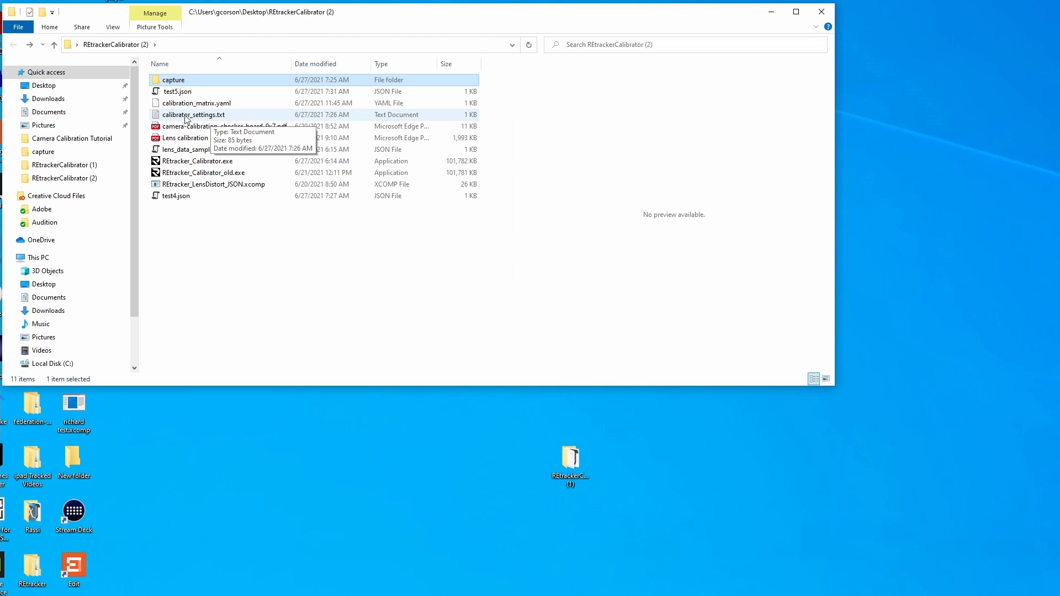
double_click(194, 114)
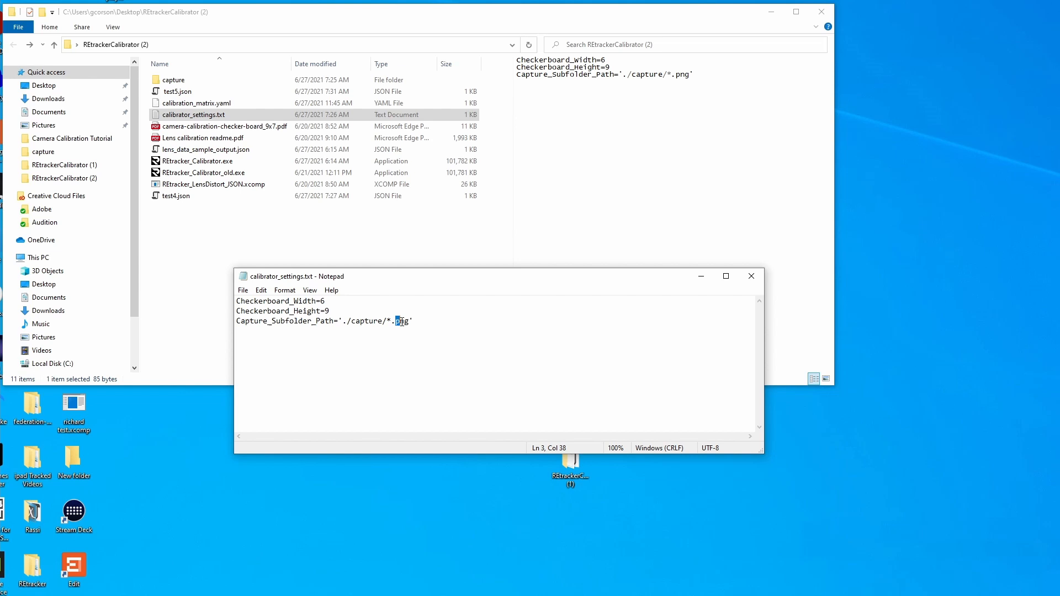
double_click(401, 320)
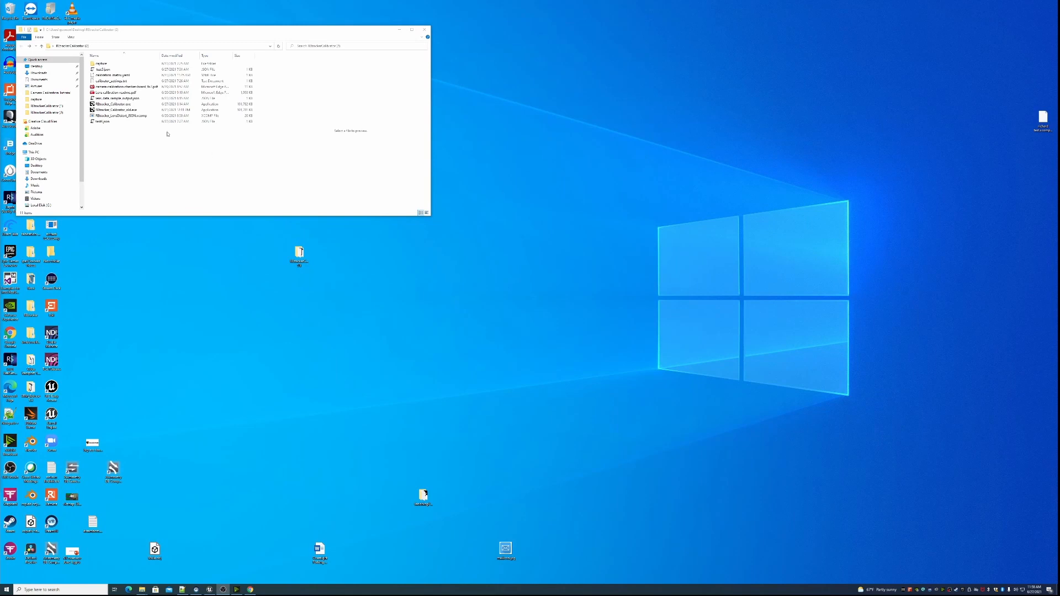
double_click(114, 104)
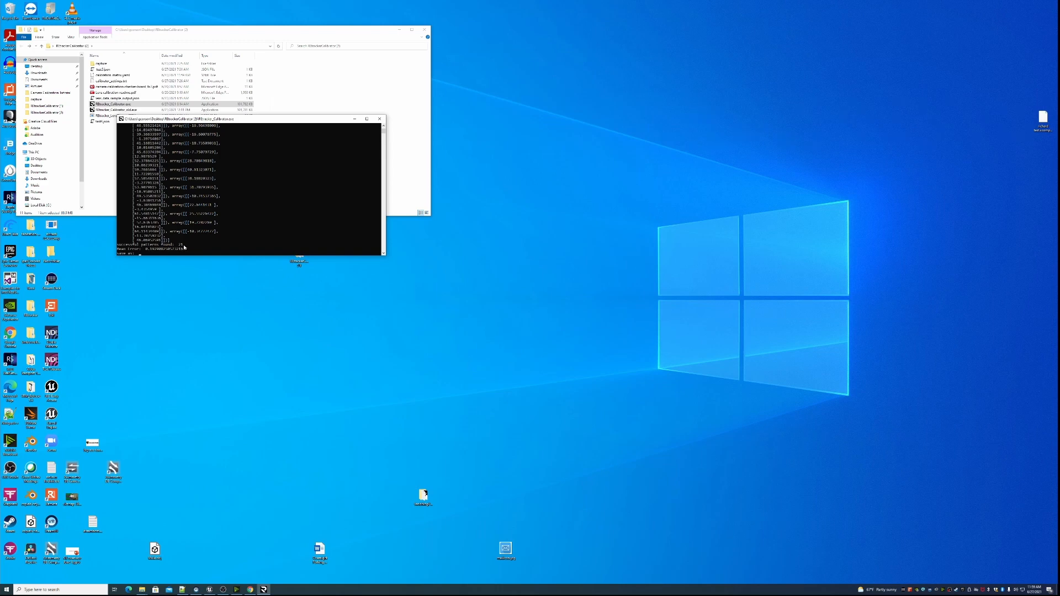
mouse_move(192, 251)
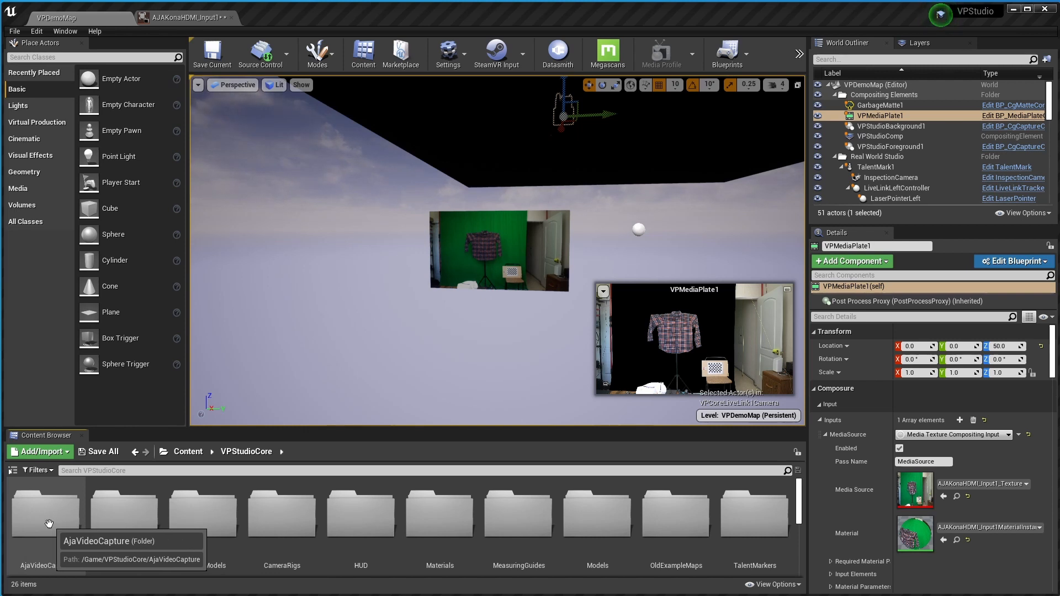
- Open the AJAKonaHDMI_Input1 media bundle from the AjaVideoCapture content folder
double_click(46, 513)
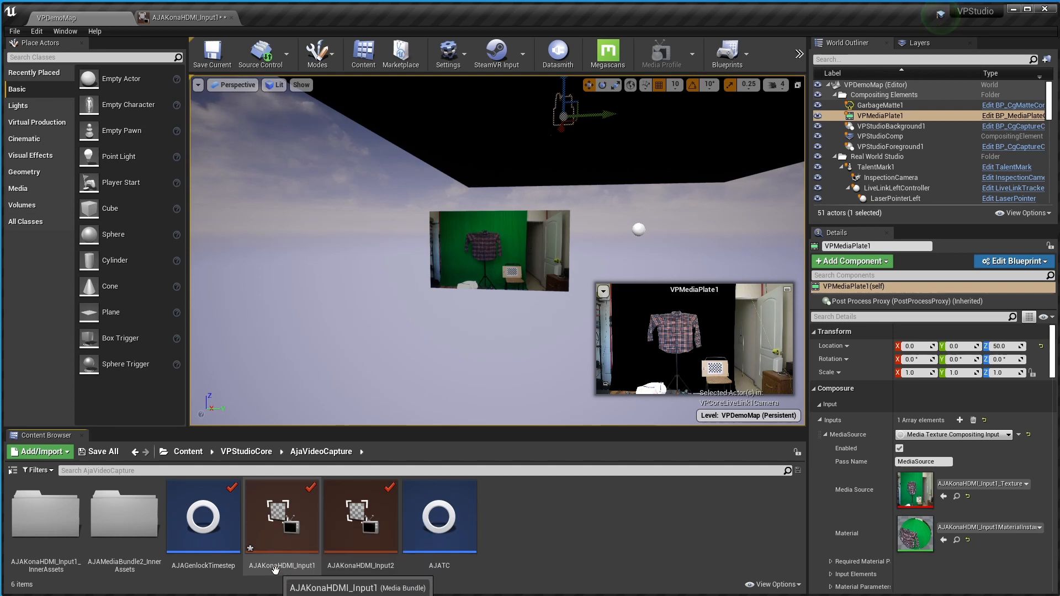
double_click(282, 515)
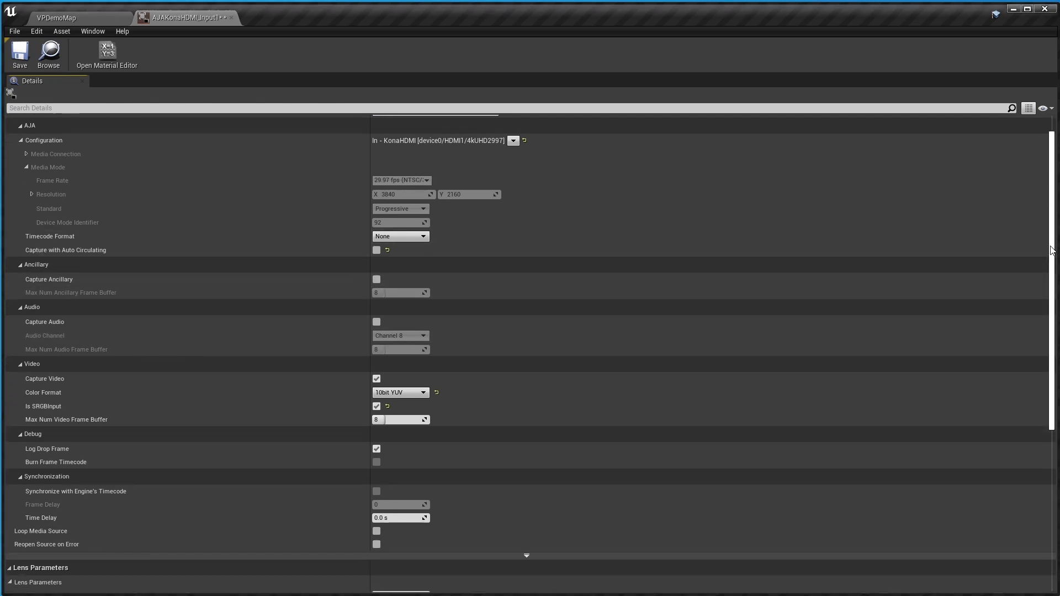
- Scroll the media bundle details down to the Lens Parameters section
scroll("down", 3)
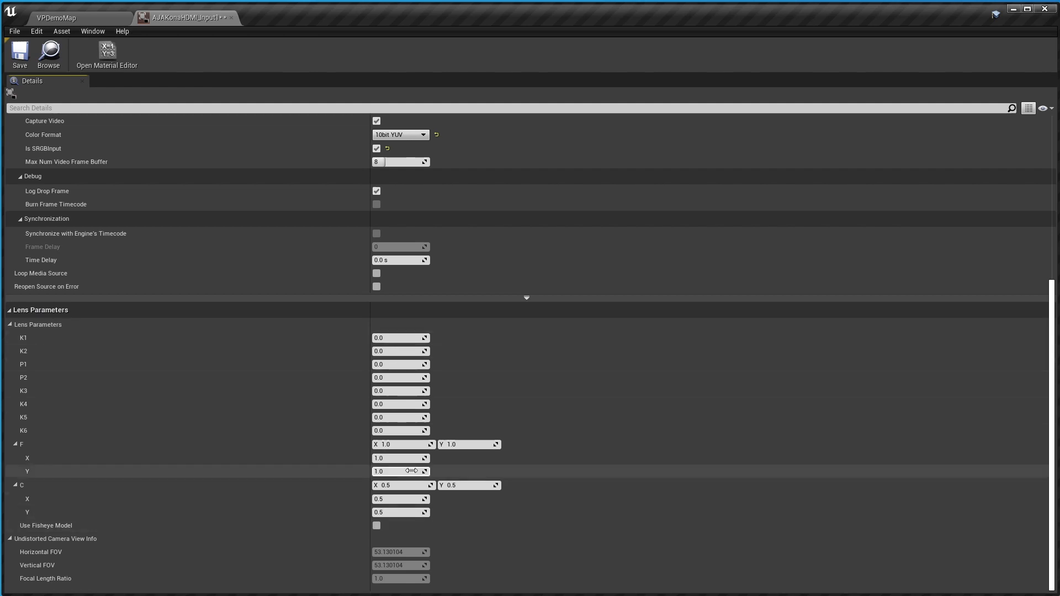
mouse_move(406, 325)
type("0.494821")
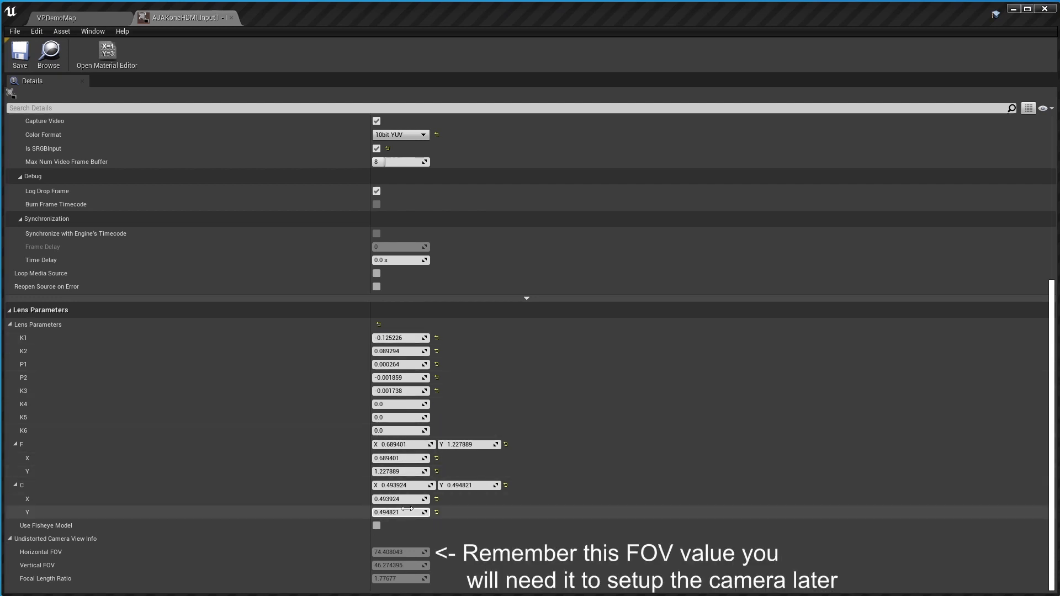
mouse_move(106, 55)
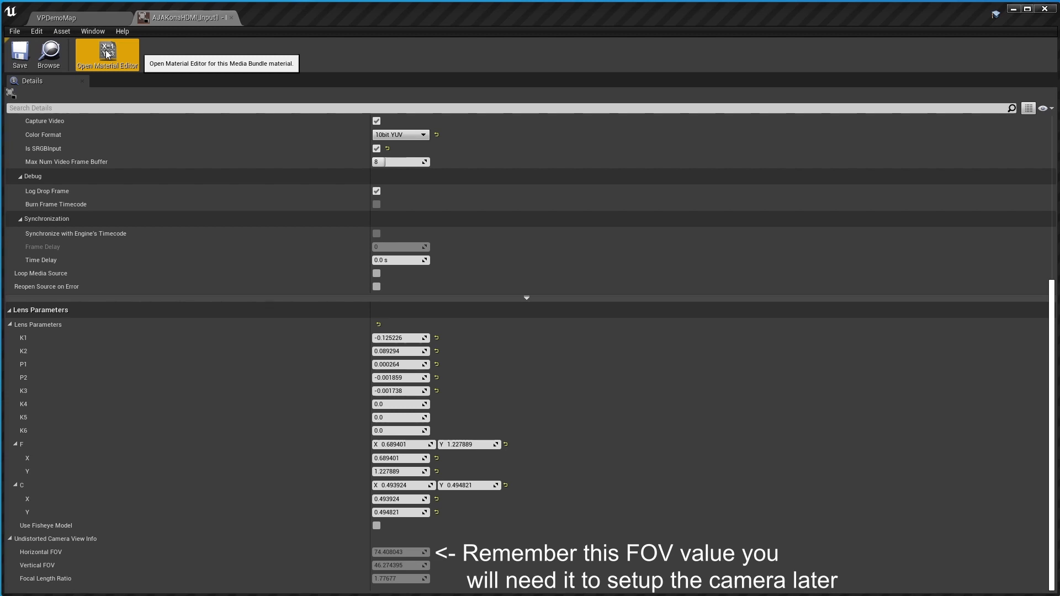
- In the media bundle material, set IsValid to 1.0 and enable the EnableLensDistortion override
left_click(106, 54)
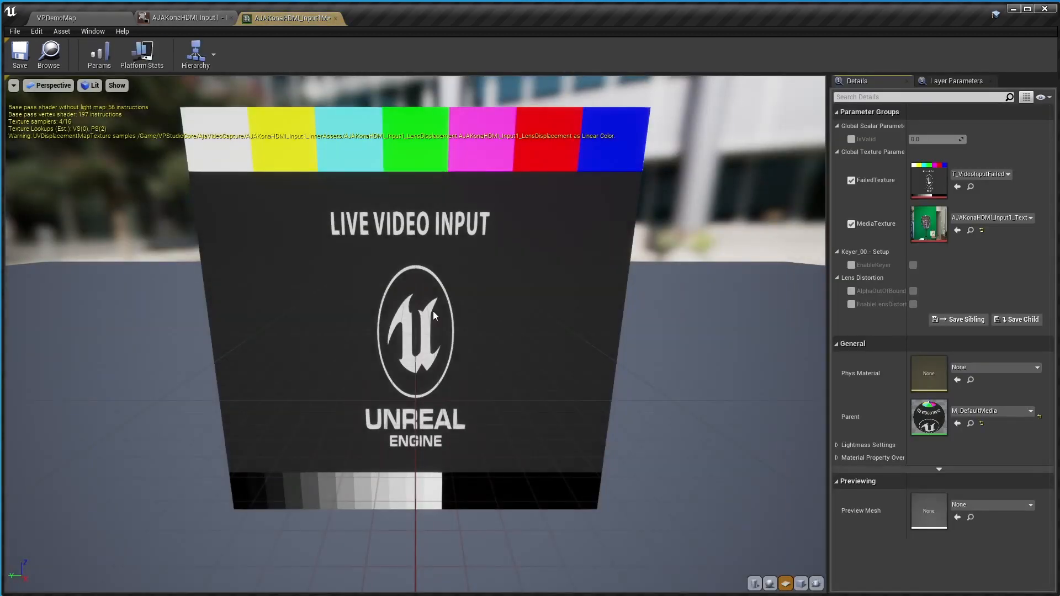
mouse_move(553, 332)
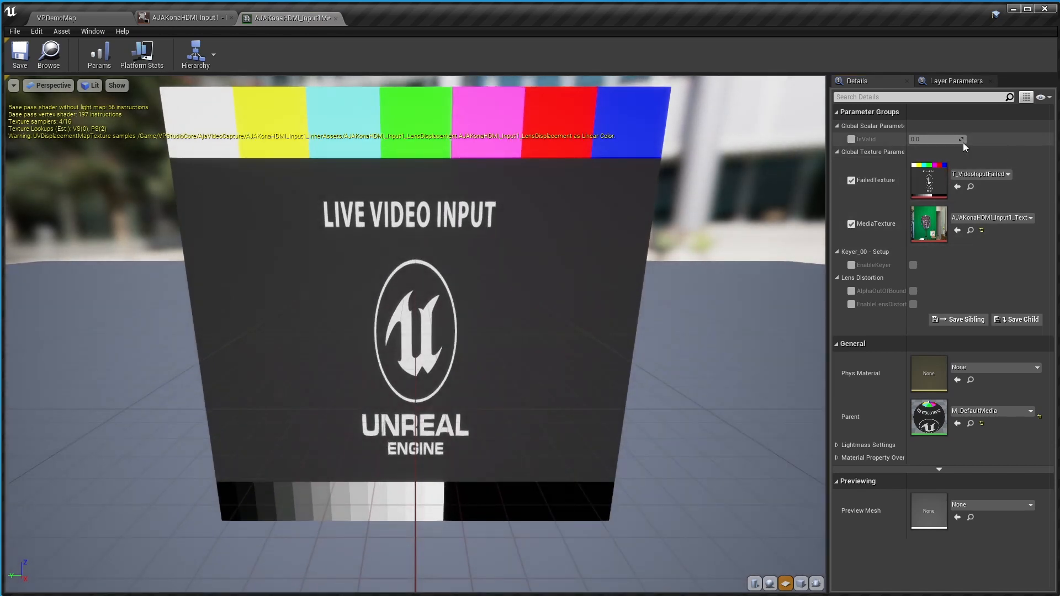
left_click(851, 139)
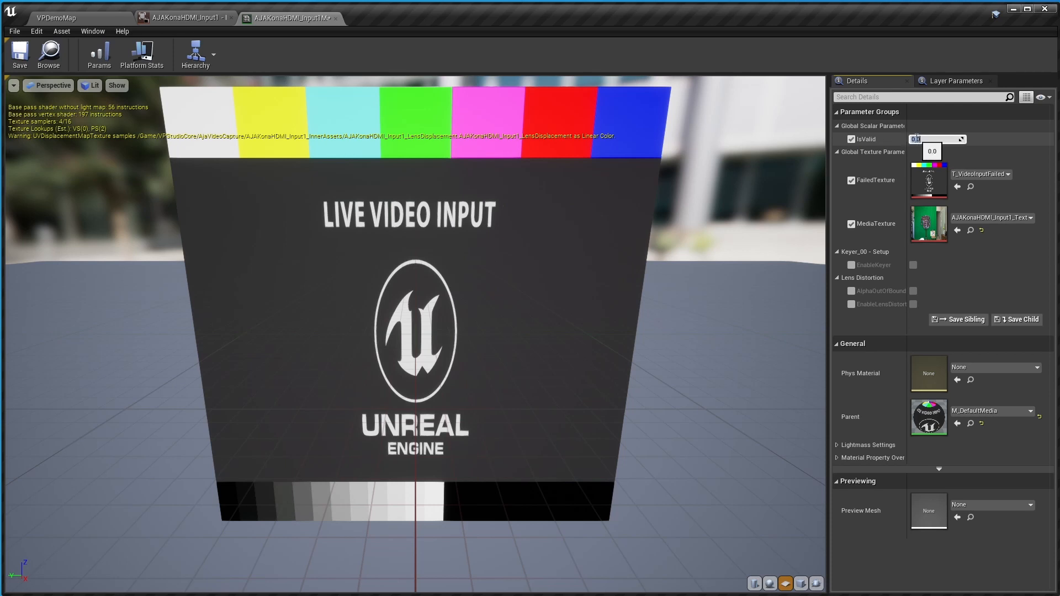
type("1.0")
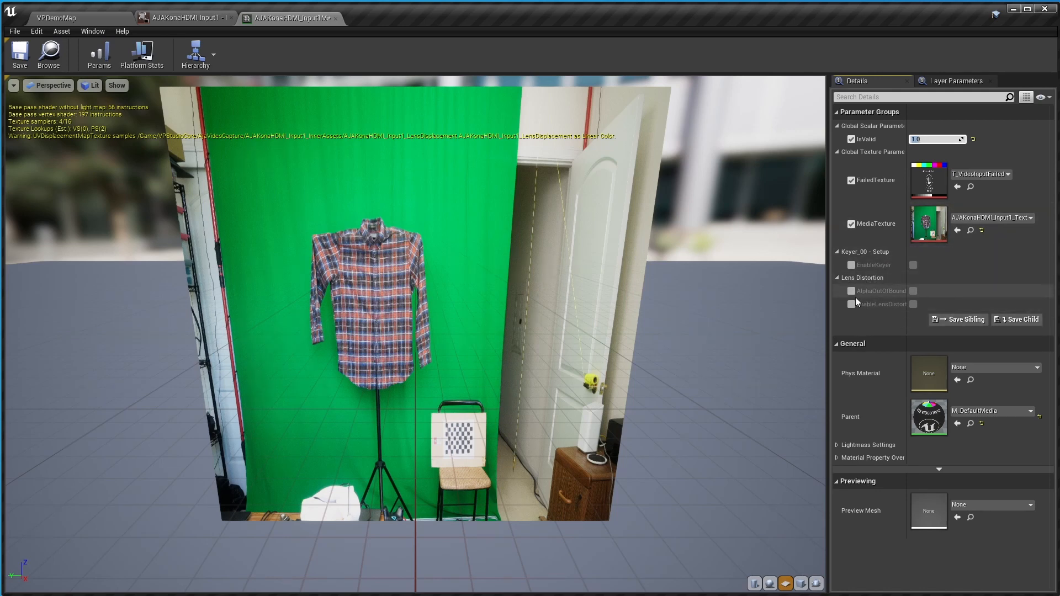
left_click(851, 304)
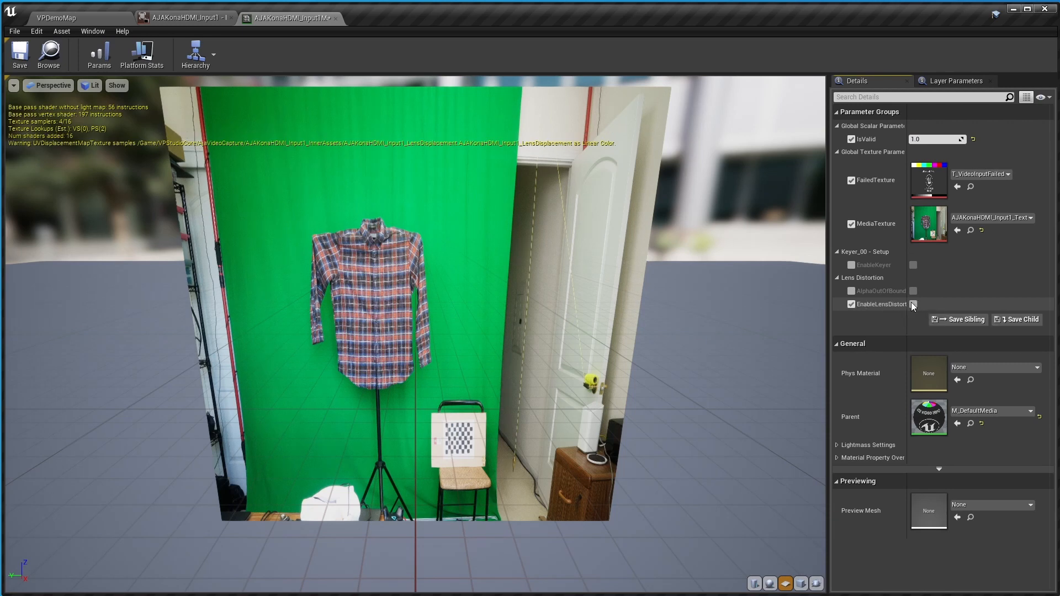
left_click(913, 304)
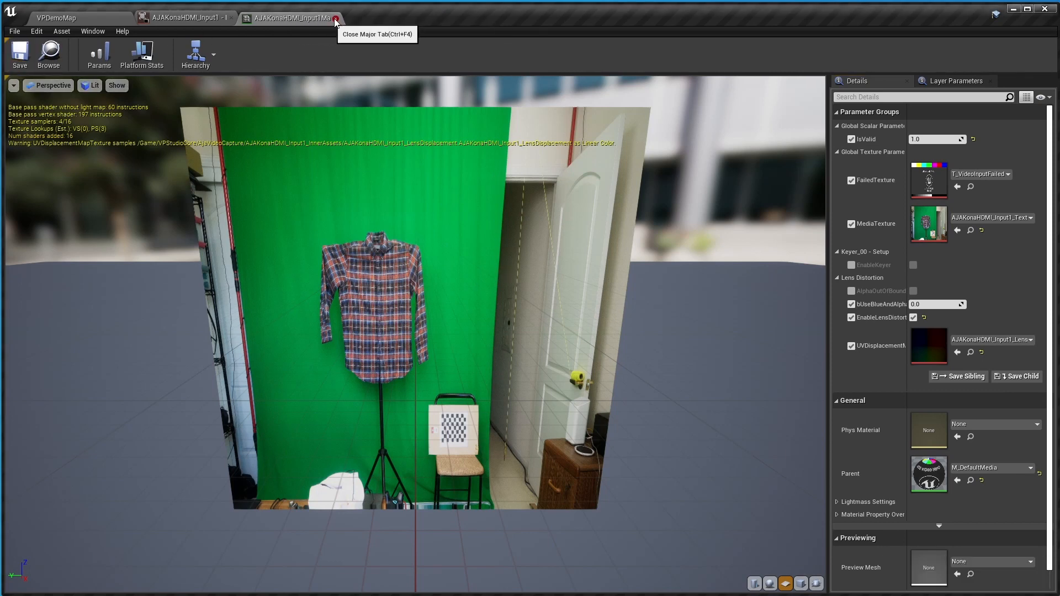
- Close the material editor, save the media bundle, and select VPMediaPlate1
left_click(335, 18)
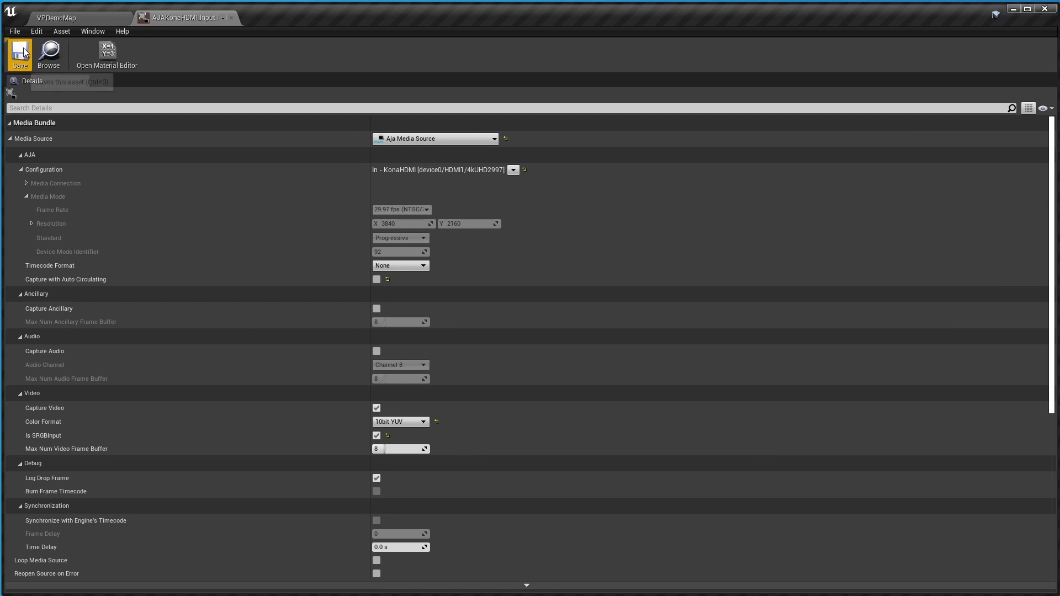
left_click(56, 17)
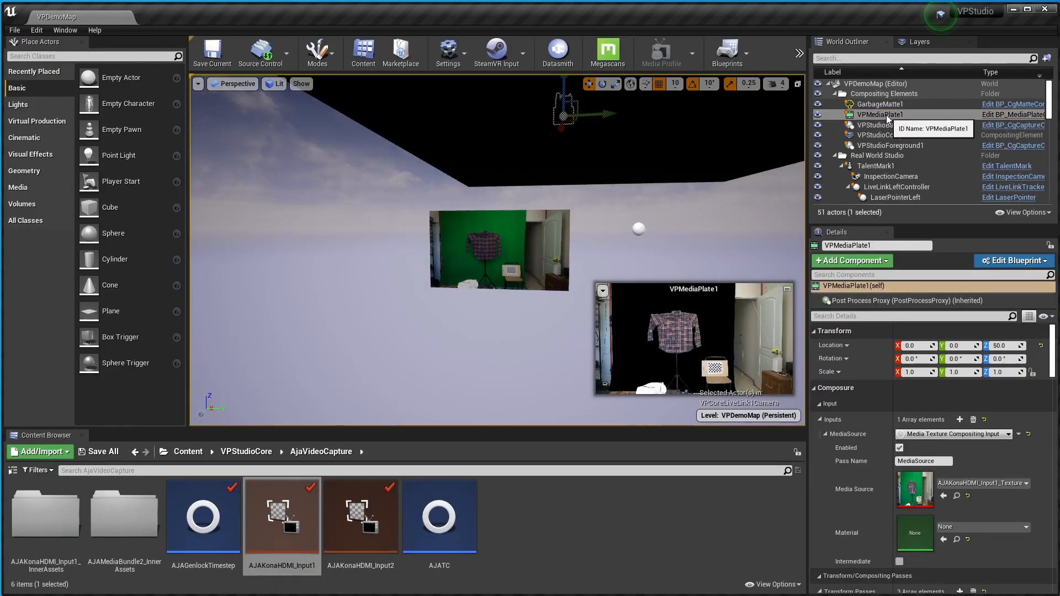
left_click(879, 114)
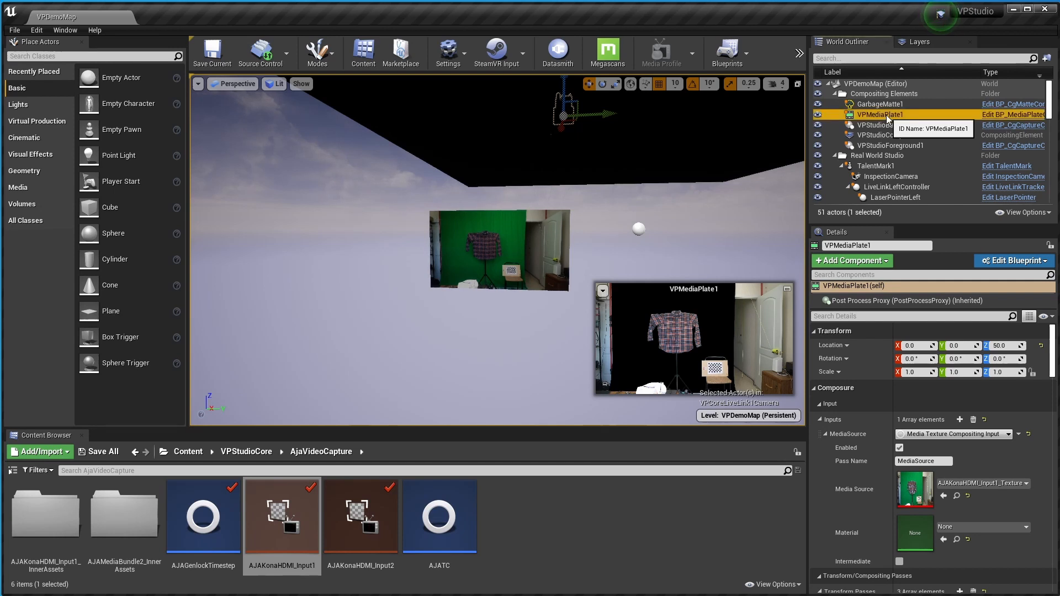
mouse_move(872, 314)
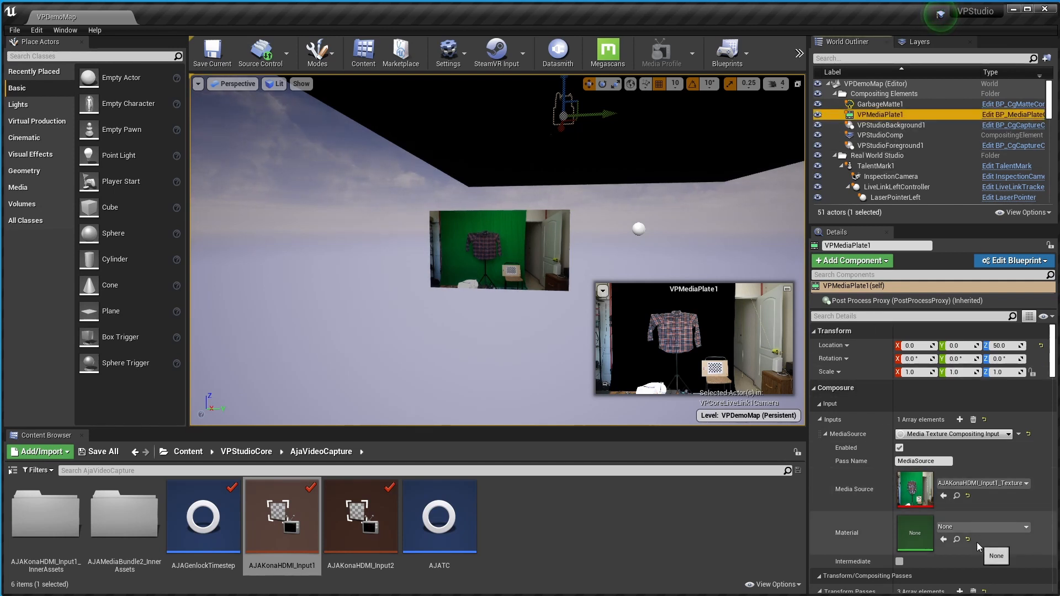
mouse_move(933, 576)
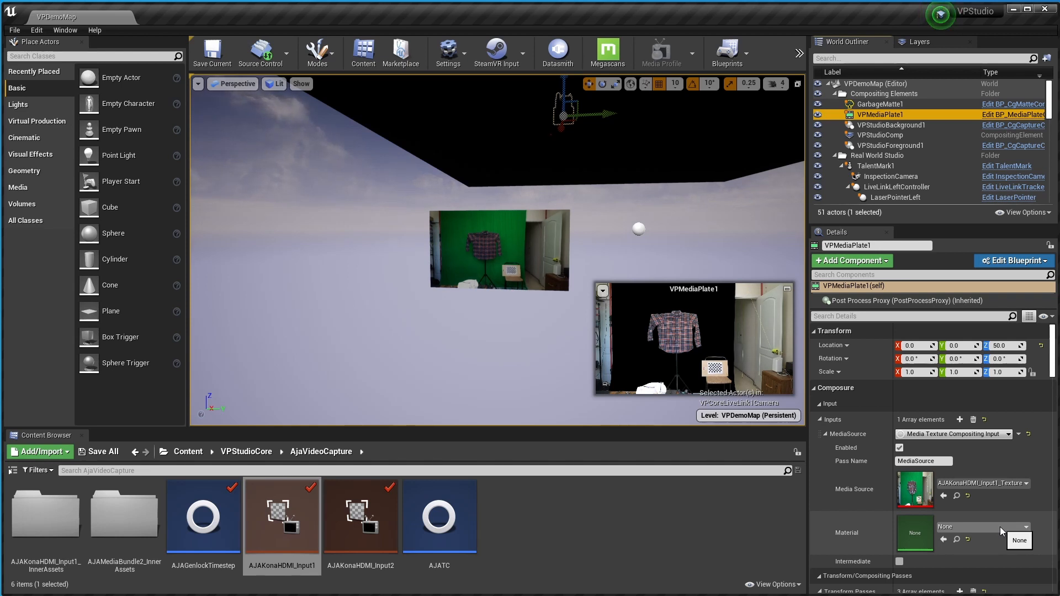
- Set VPMediaPlate1's MediaSource material to the AJAKonaHDMI_Input1 material instance
left_click(1018, 539)
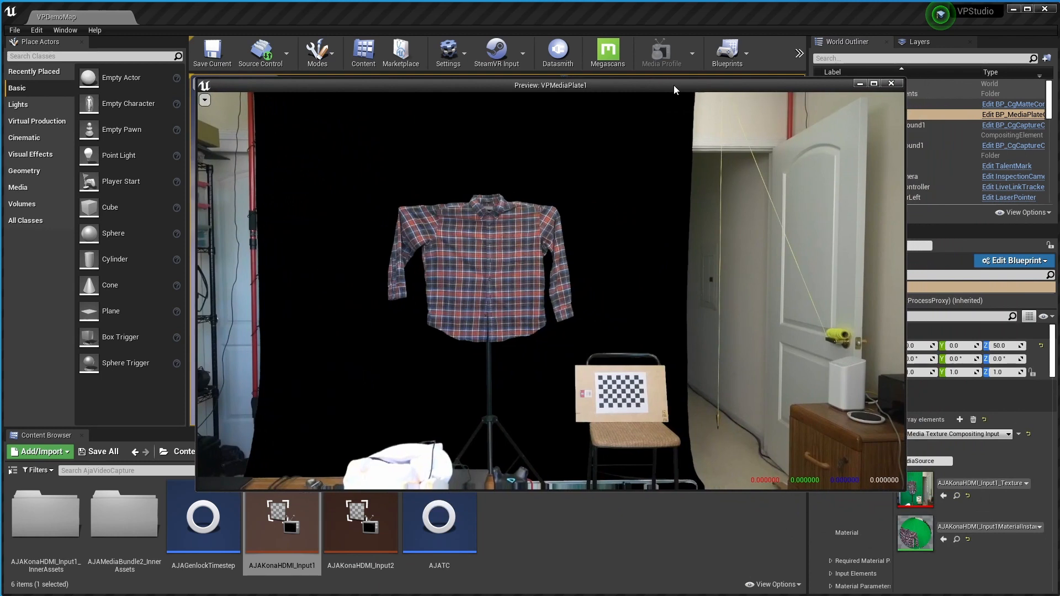
mouse_move(739, 466)
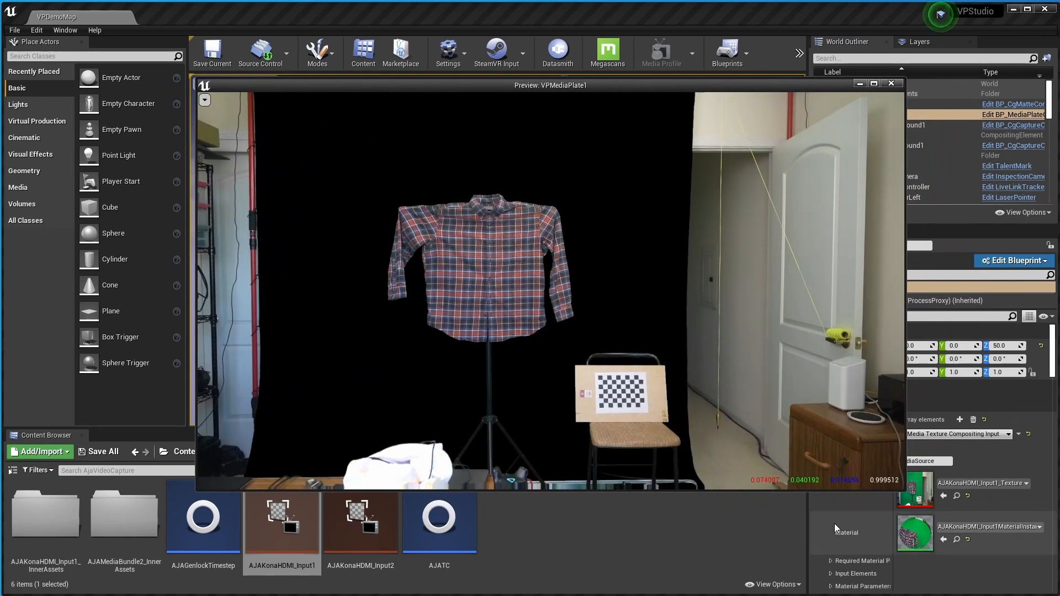
mouse_move(890, 84)
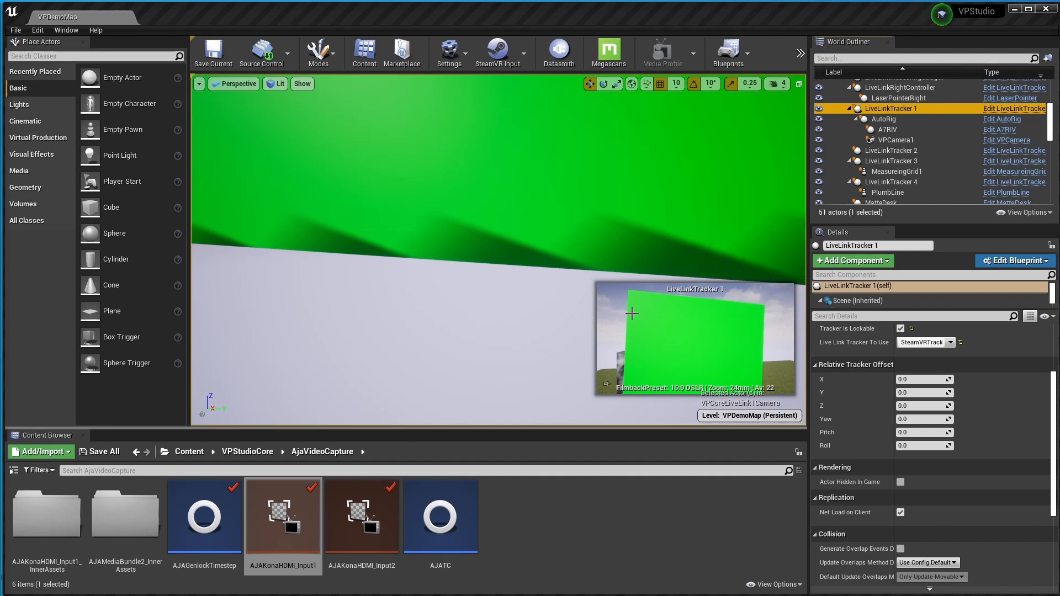
mouse_move(899, 133)
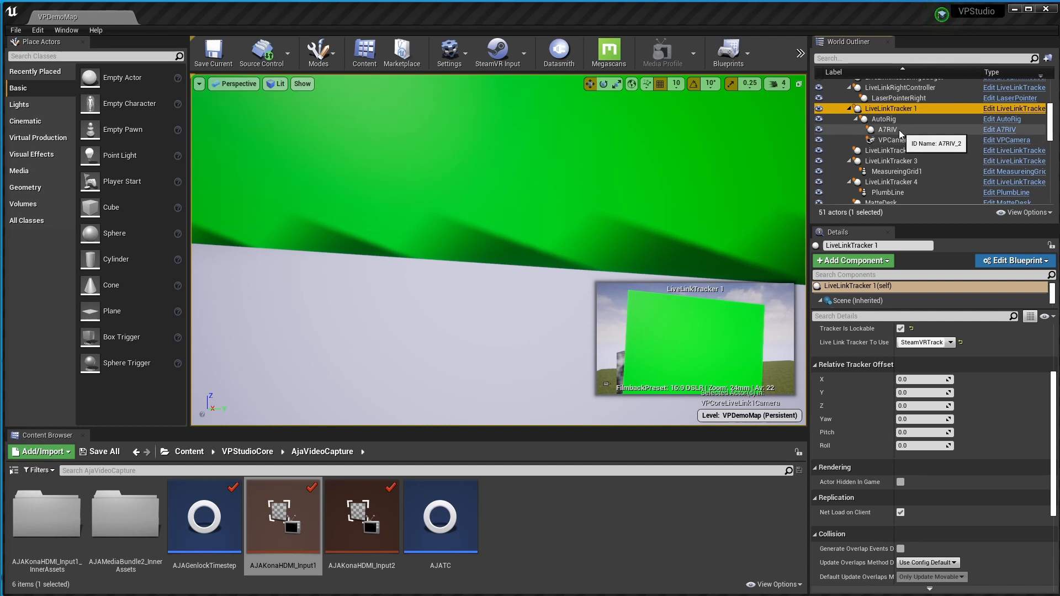
- Select VPCamera1 to read its 24 mm focal length and 73.739792 horizontal FOV
left_click(889, 140)
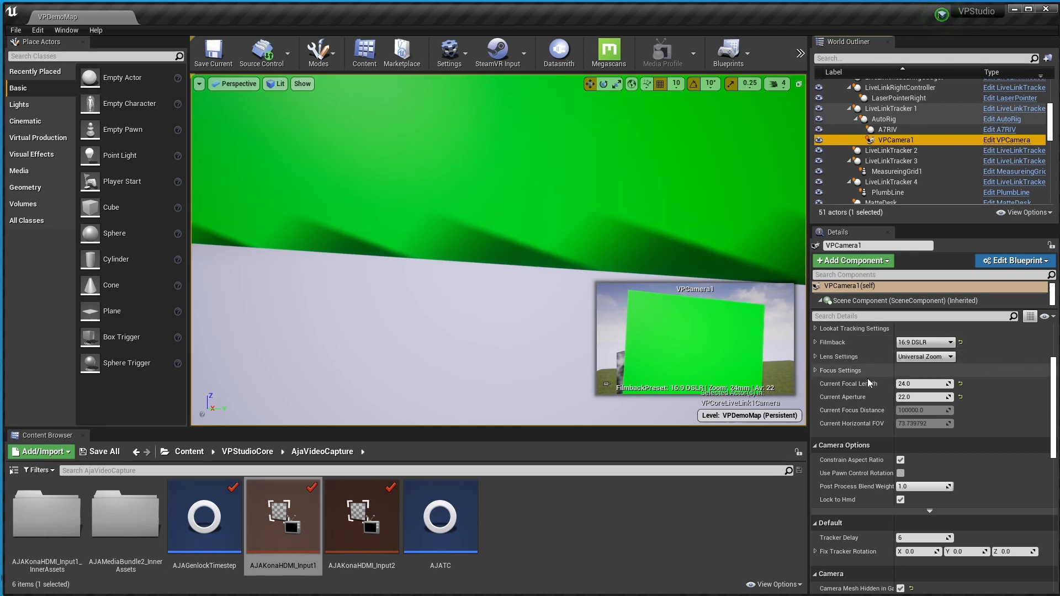
mouse_move(936, 424)
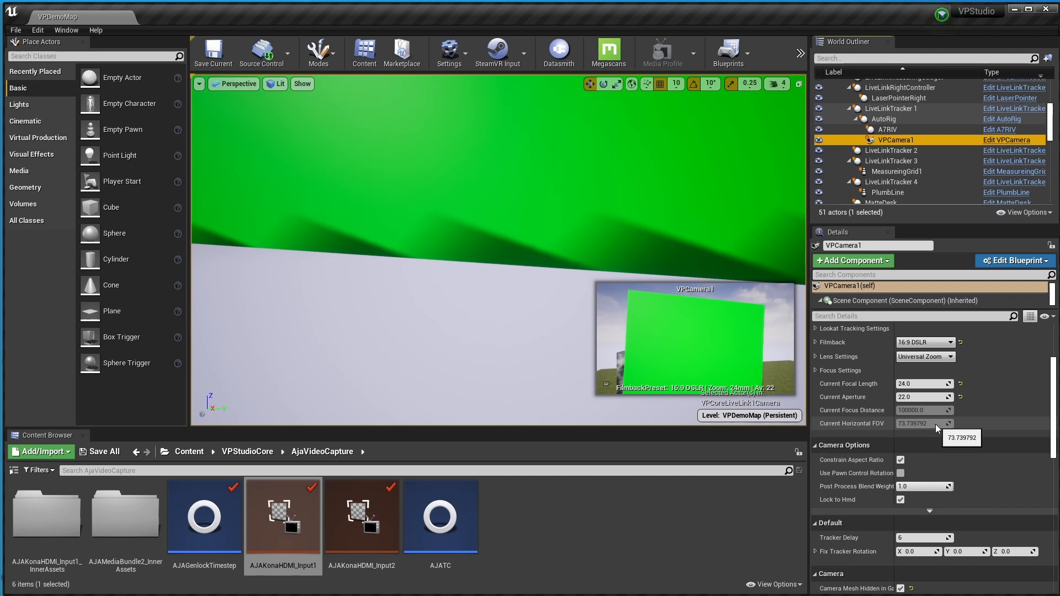
mouse_move(885, 423)
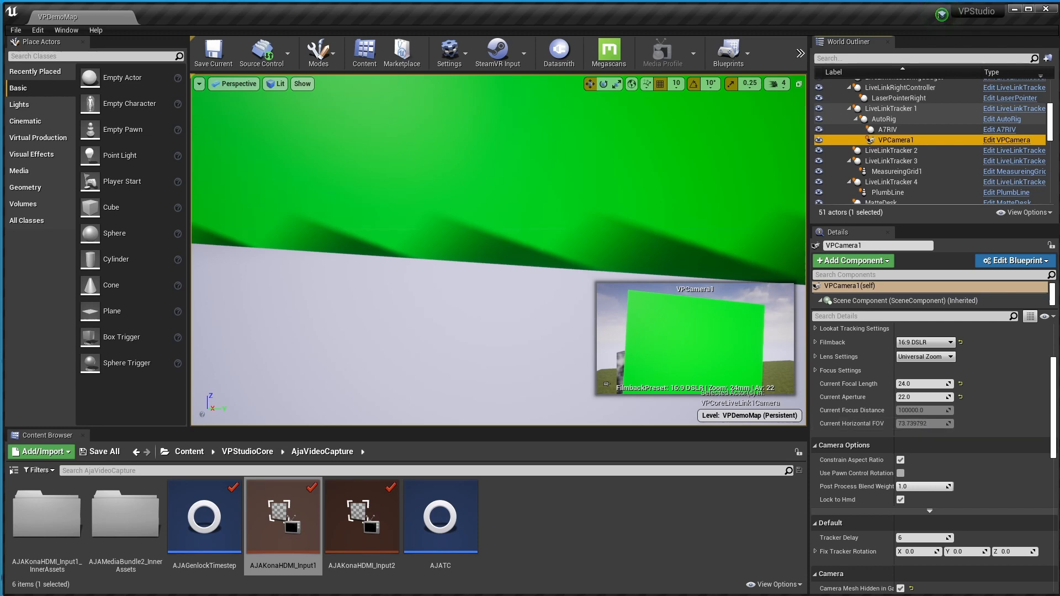
- Reopen AJAKonaHDMI_Input1 and view its Lens Parameters horizontal FOV of 74.406043
double_click(284, 515)
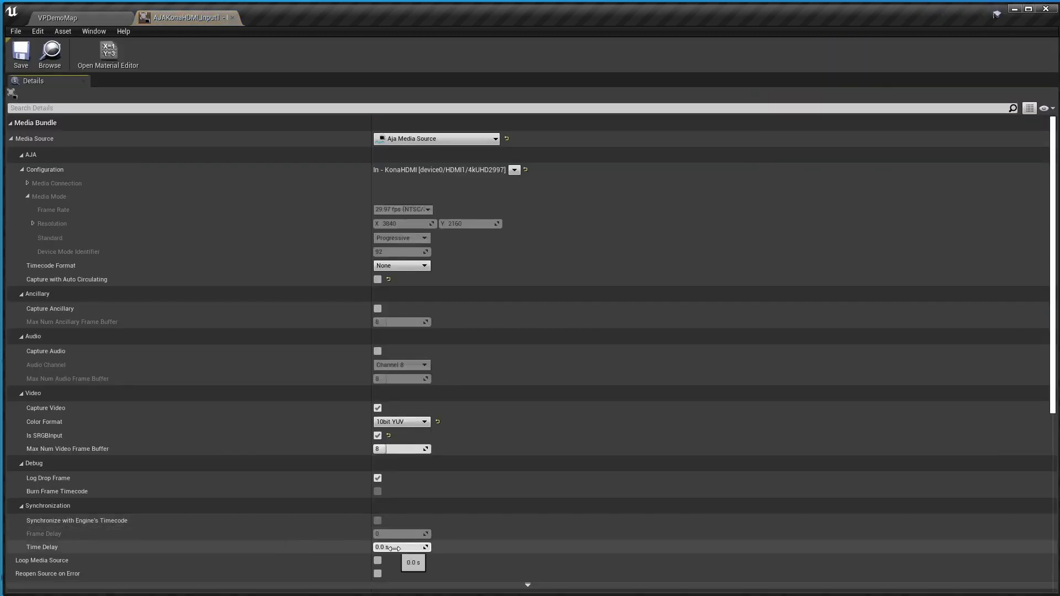
scroll("down", 3)
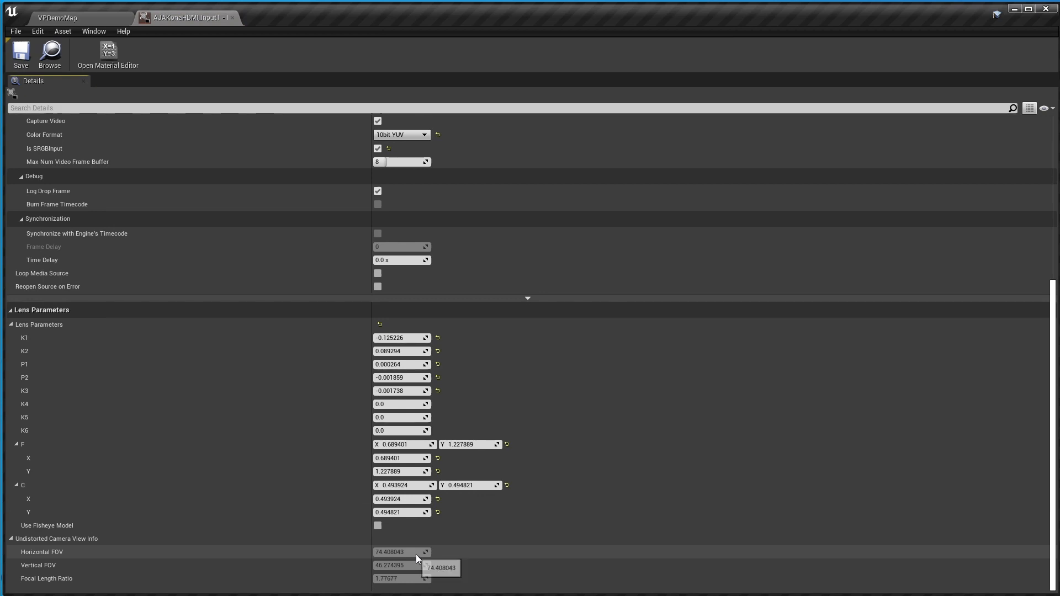
mouse_move(556, 549)
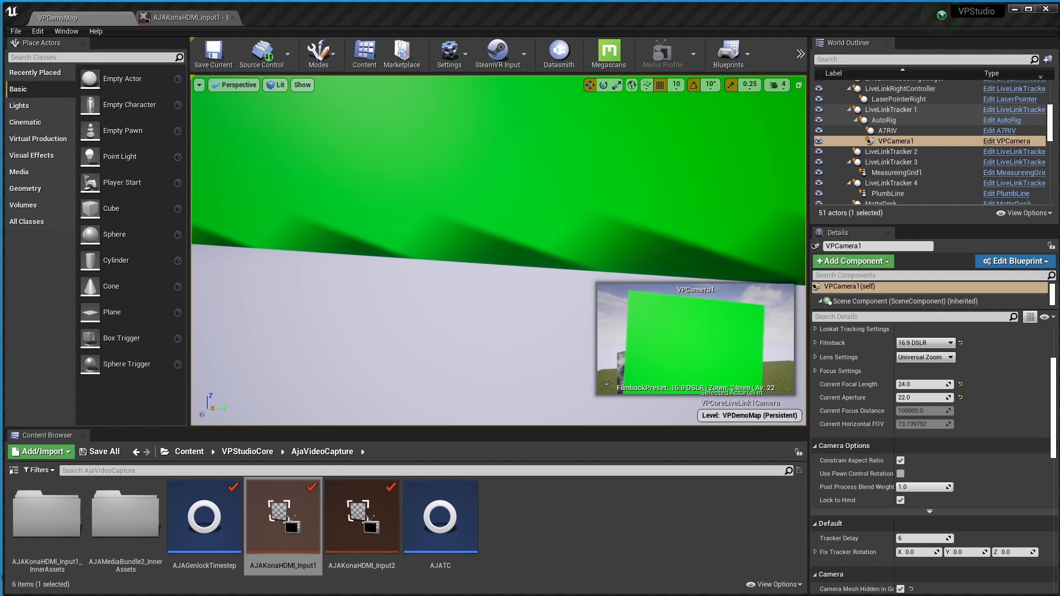
mouse_move(993, 592)
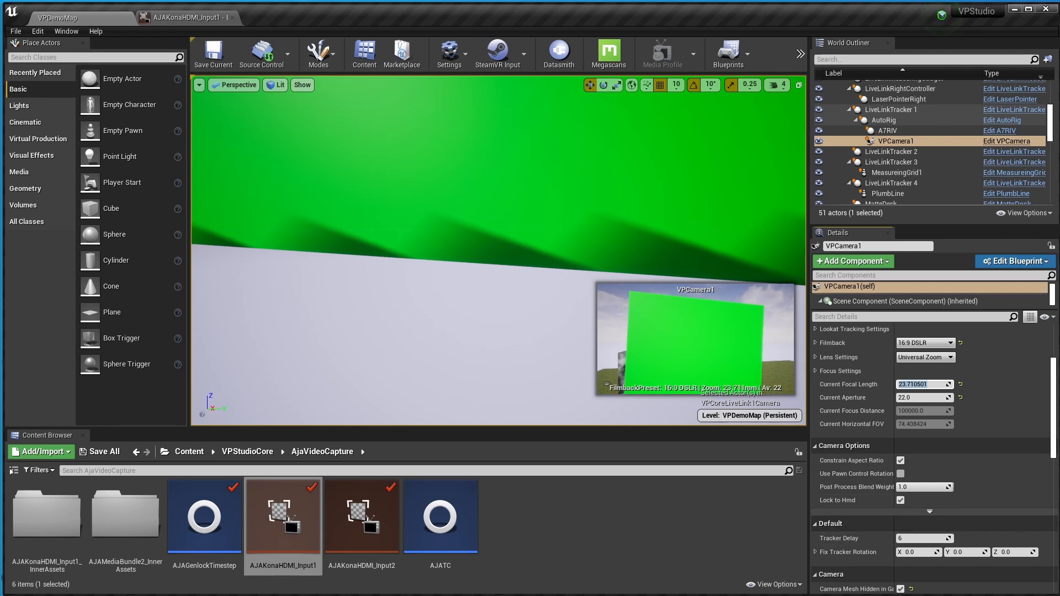
mouse_move(929, 424)
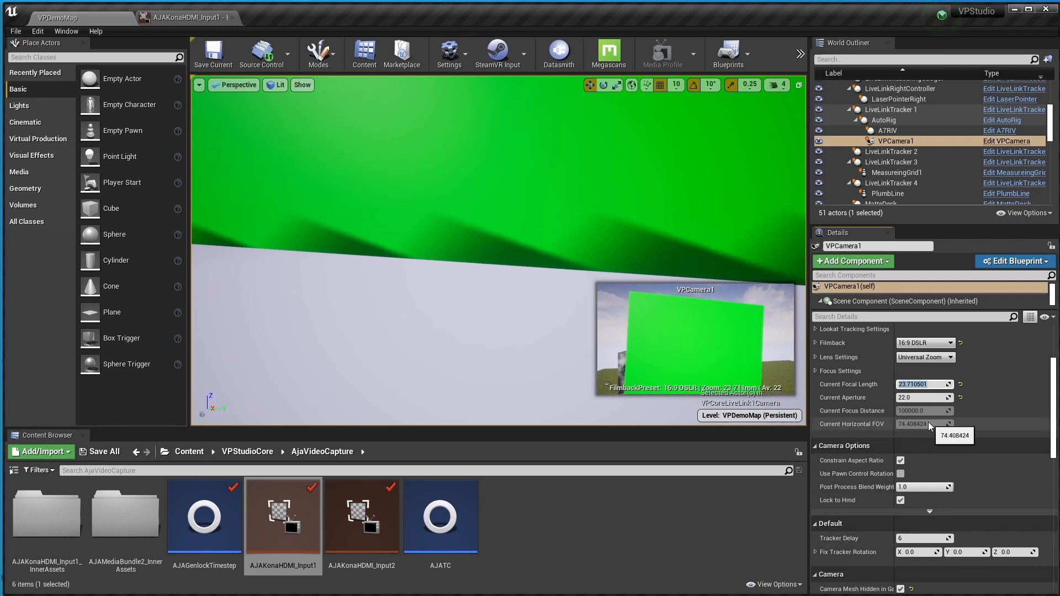